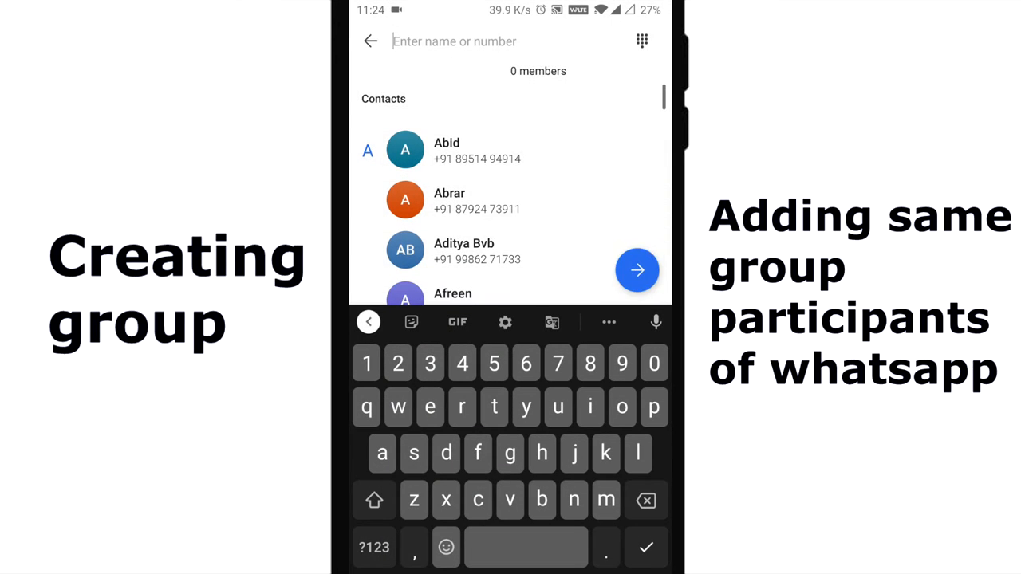
Step: Name the new group 'friends' and create it, landing in its empty conversation
{"action": "left_click", "coordinate": [637, 269]}
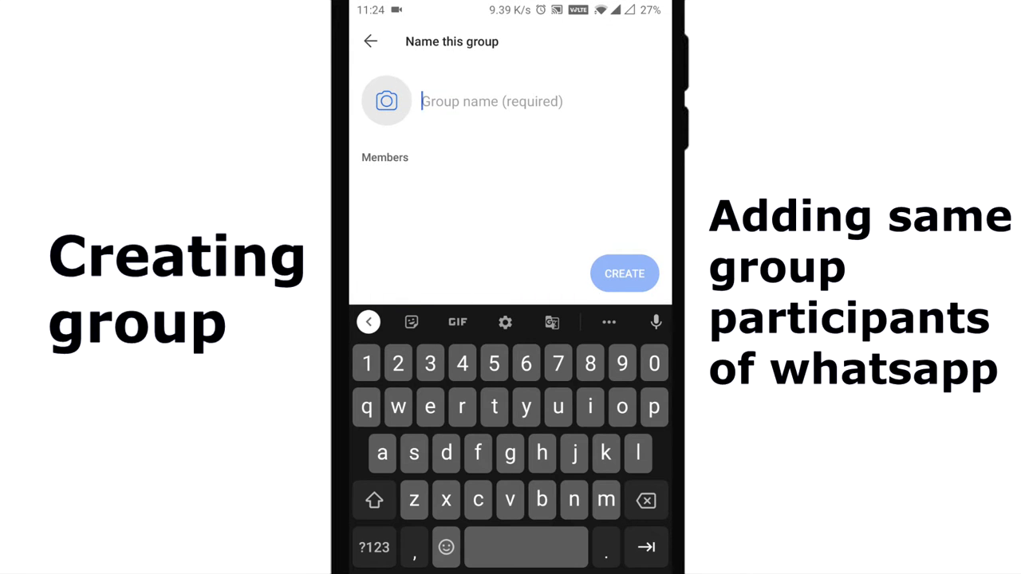
{"action": "type", "text": "friends"}
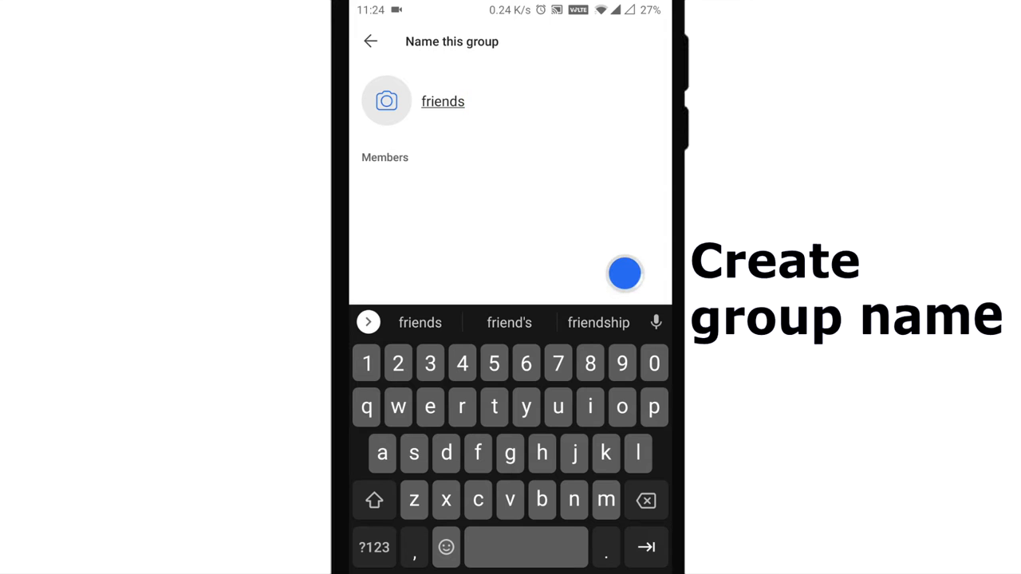
{"action": "left_click", "coordinate": [625, 274]}
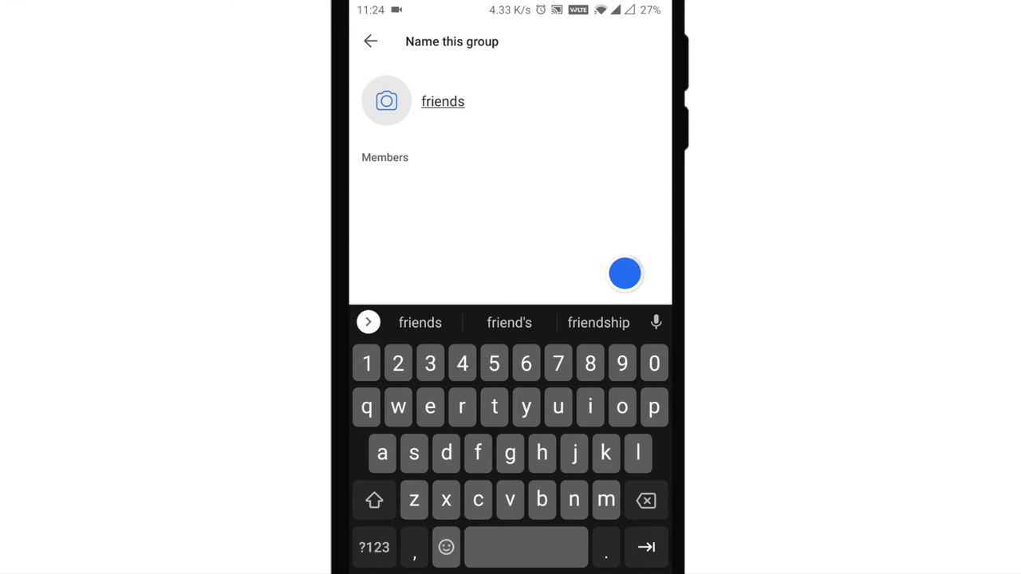
{"action": "left_click", "coordinate": [626, 274]}
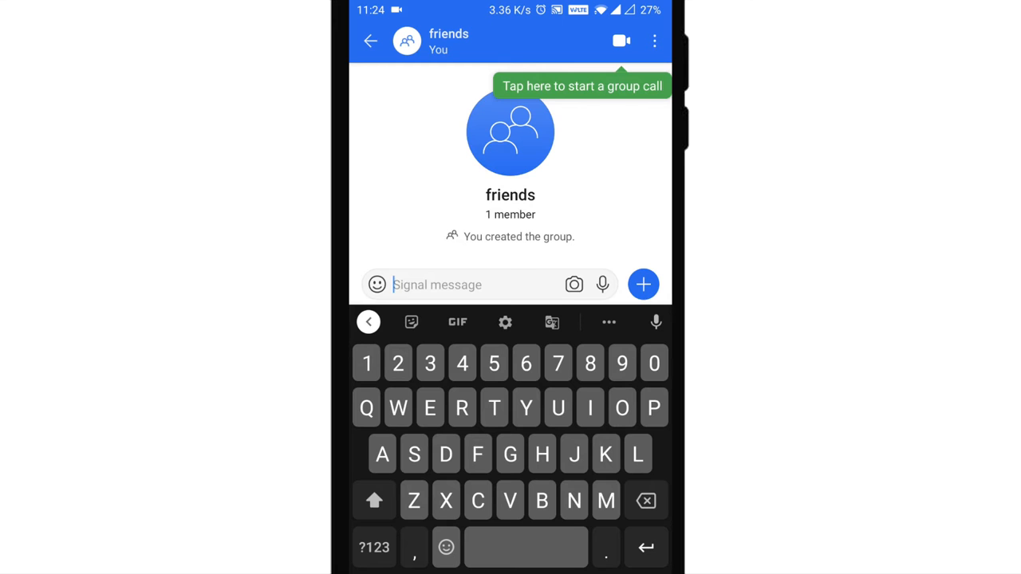
Step: Reach the 'friends' group's link settings via the conversation menu and Group settings
{"action": "left_click", "coordinate": [654, 41]}
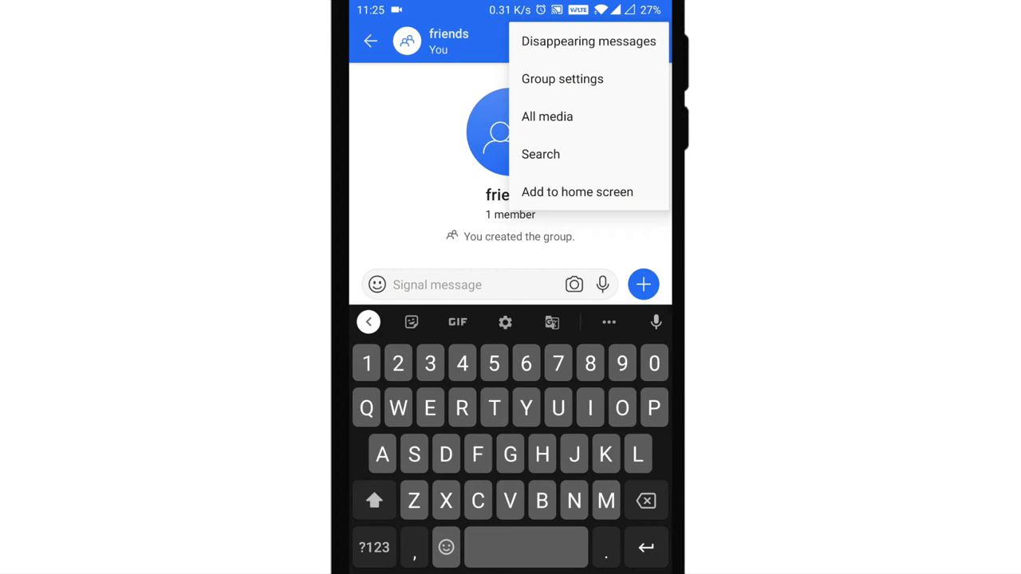
{"action": "left_click", "coordinate": [562, 79]}
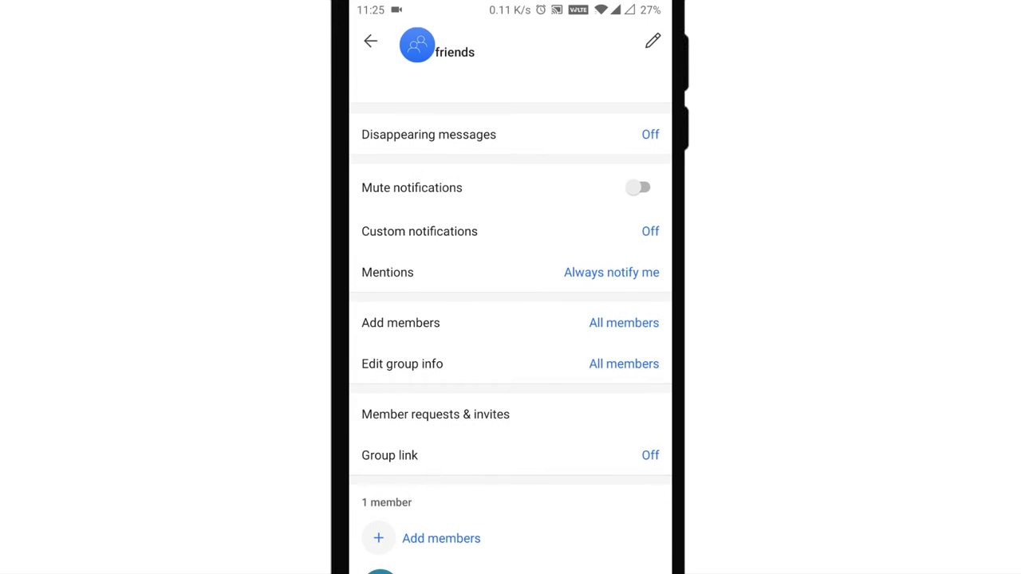
{"action": "left_click", "coordinate": [390, 455]}
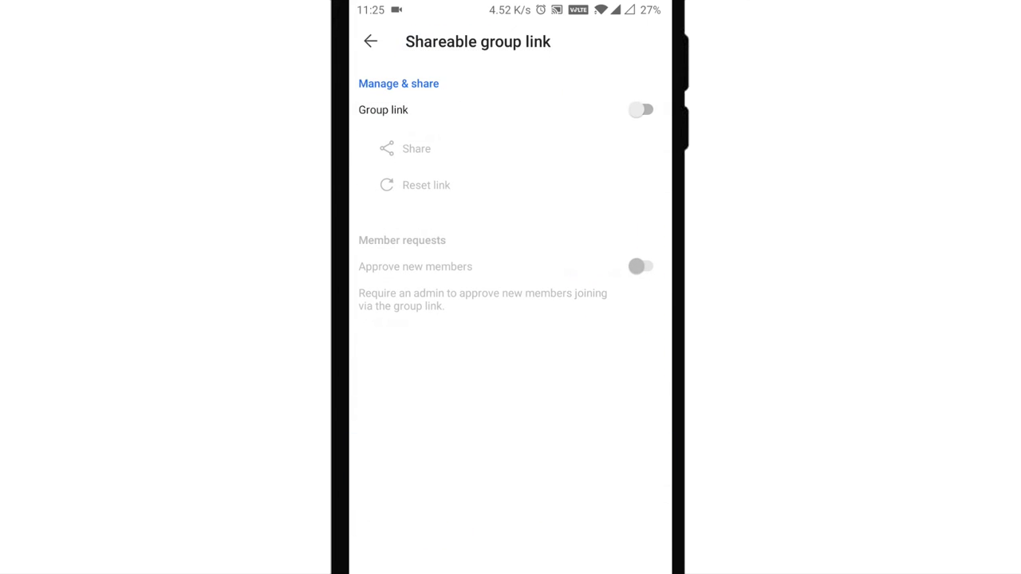
Step: Enable the signal.group link for 'friends' and bring up its share sheet
{"action": "left_click", "coordinate": [642, 108]}
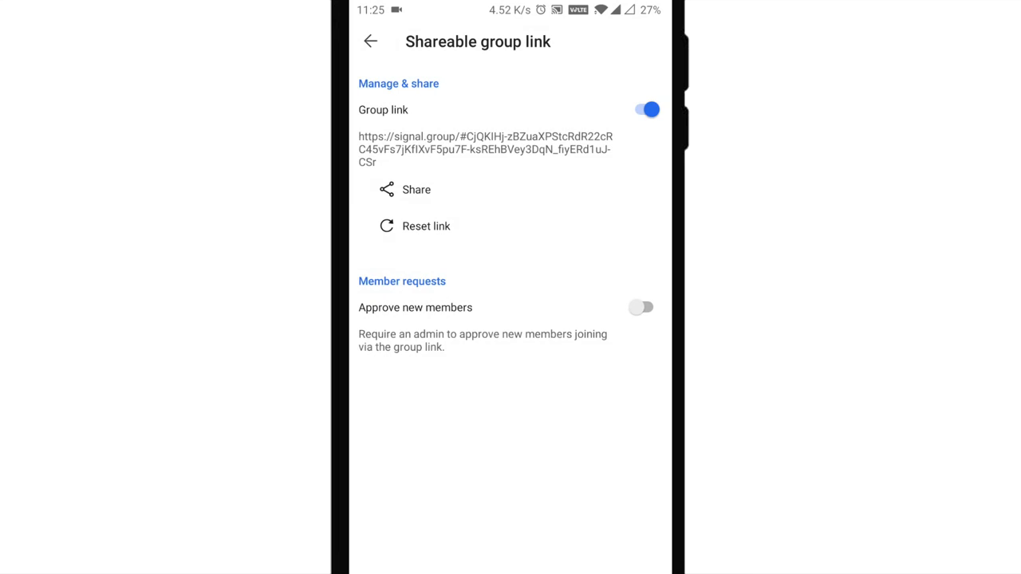
{"action": "left_click", "coordinate": [414, 189]}
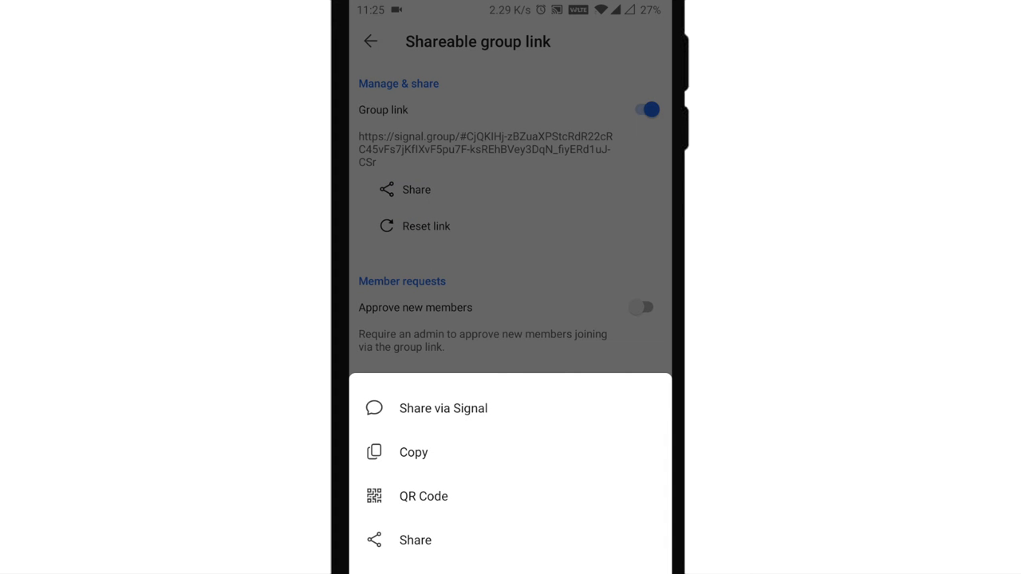
{"action": "left_click", "coordinate": [413, 453]}
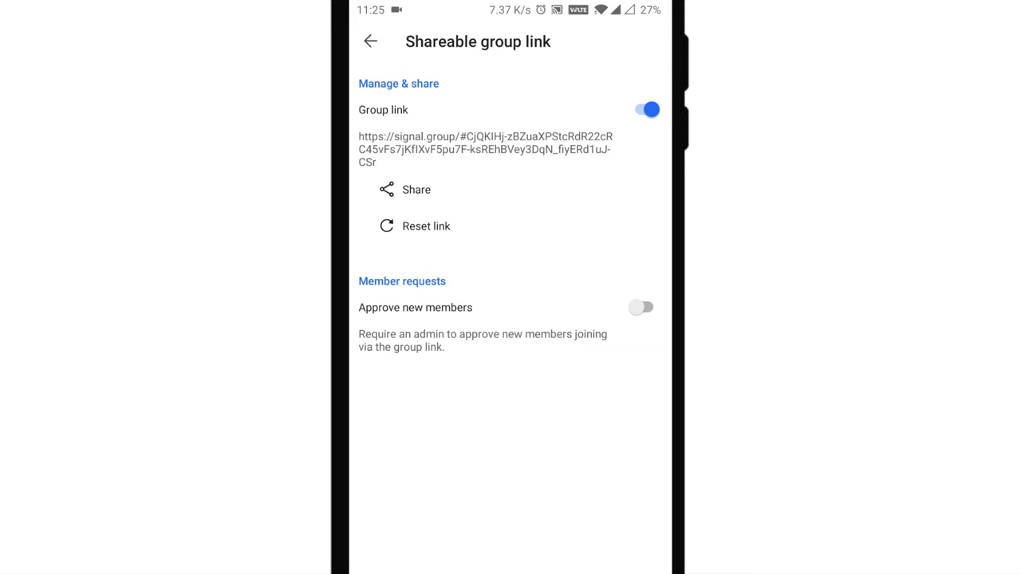
{"action": "left_click", "coordinate": [415, 189]}
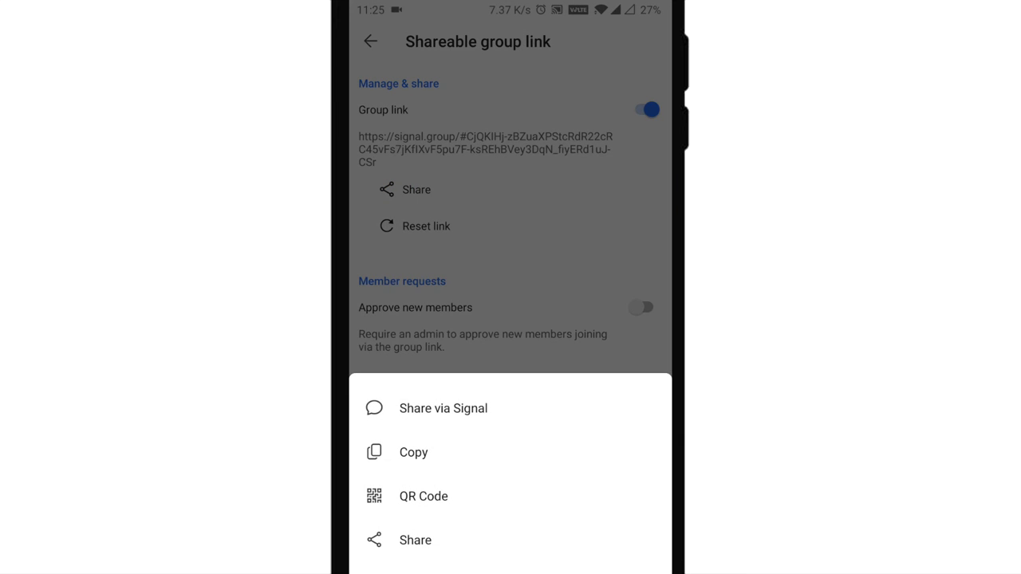